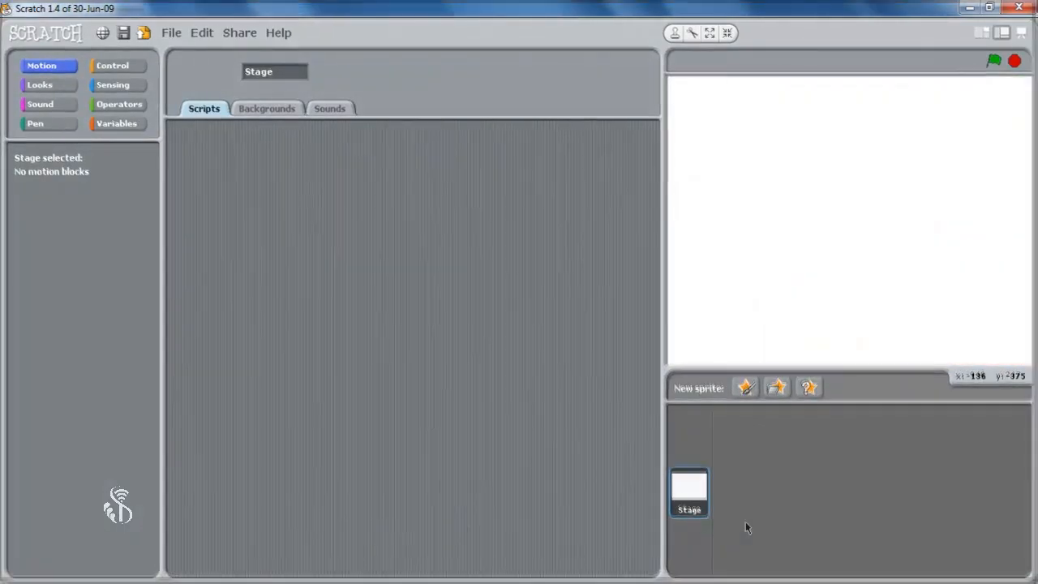
- Select the Stage thumbnail and show its Backgrounds list with the blank background1
click(113, 84)
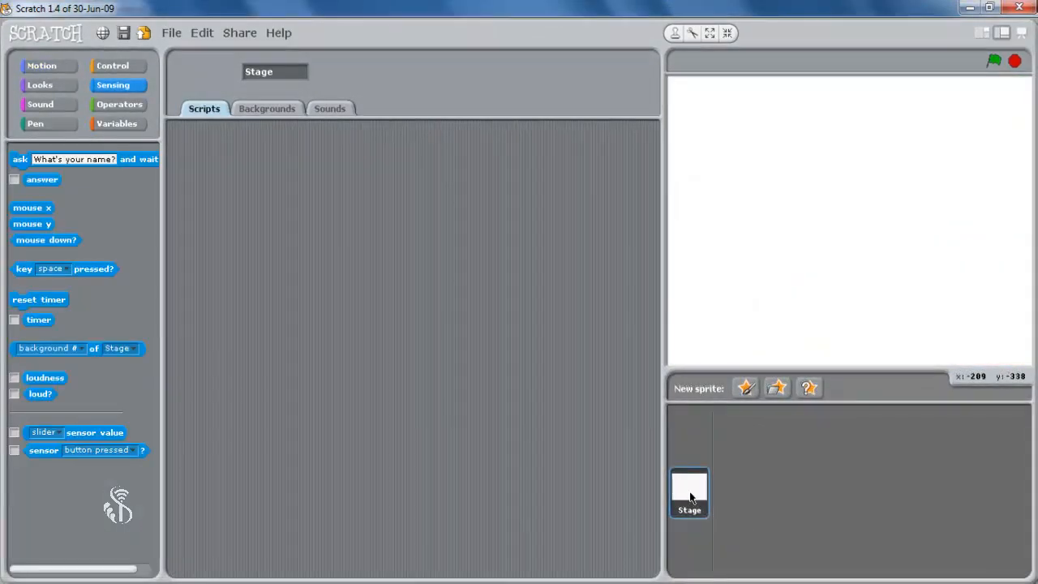
click(688, 493)
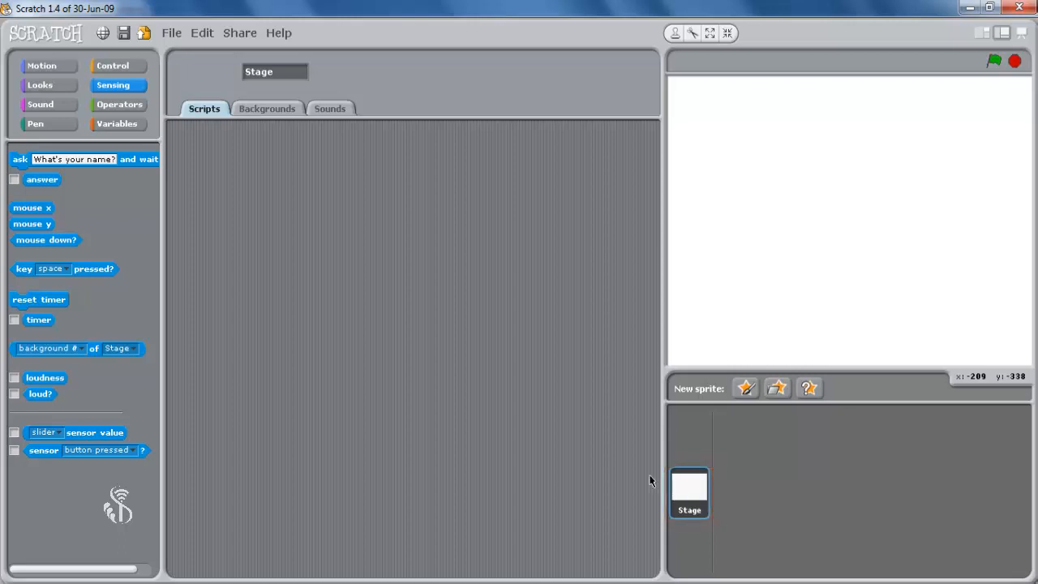
mouse_move(260, 127)
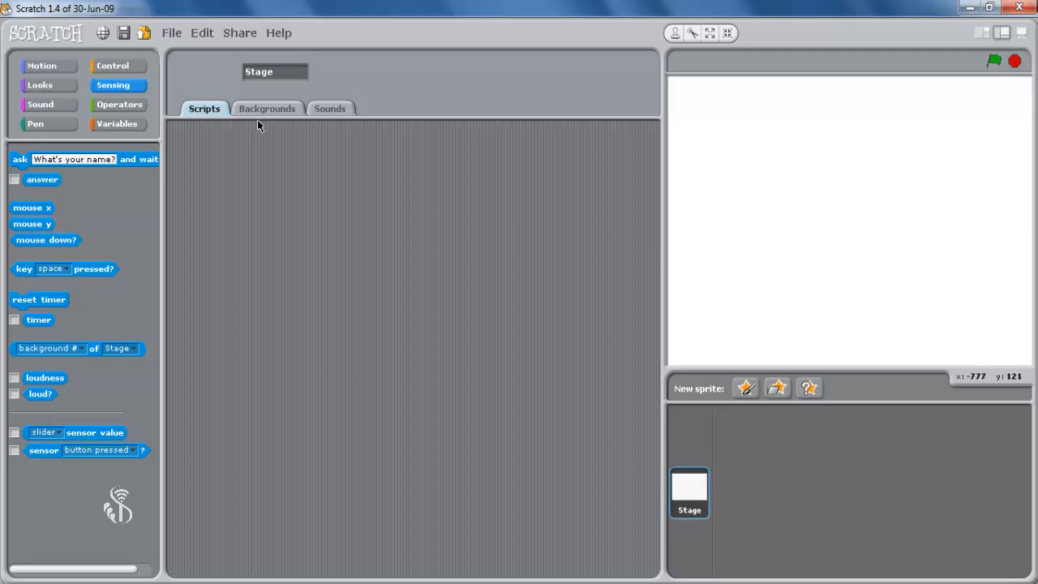
click(266, 107)
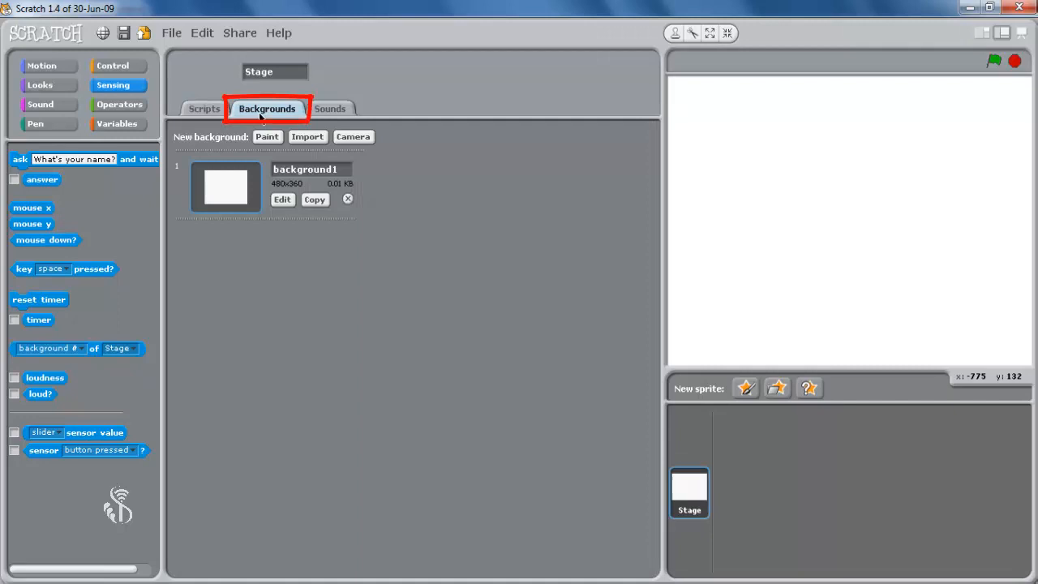
mouse_move(312, 120)
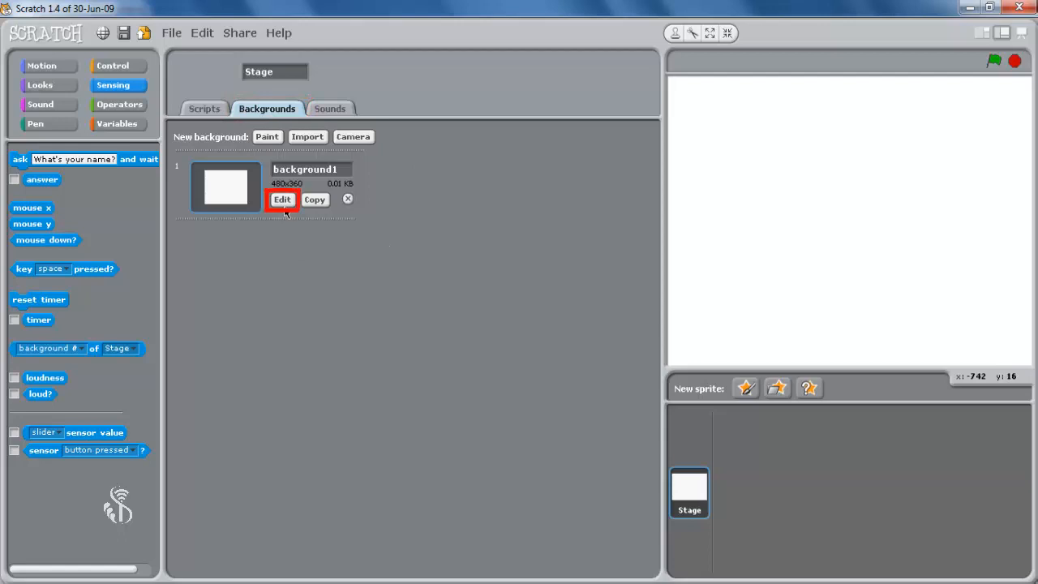
- Edit background1 in the Paint Editor
click(282, 200)
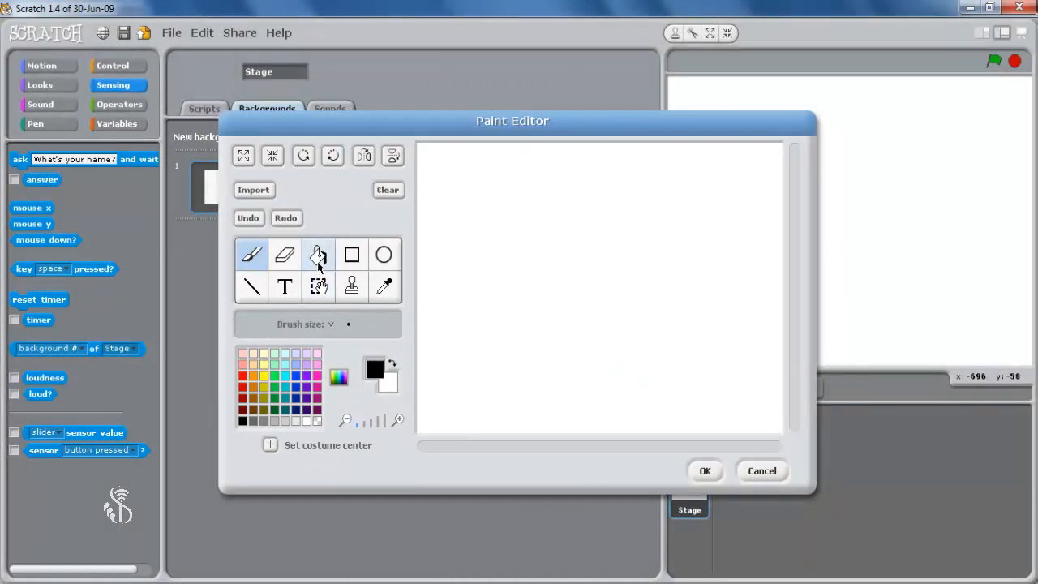
- Fill the canvas with a light blue to pink top-to-bottom gradient and accept it
click(318, 253)
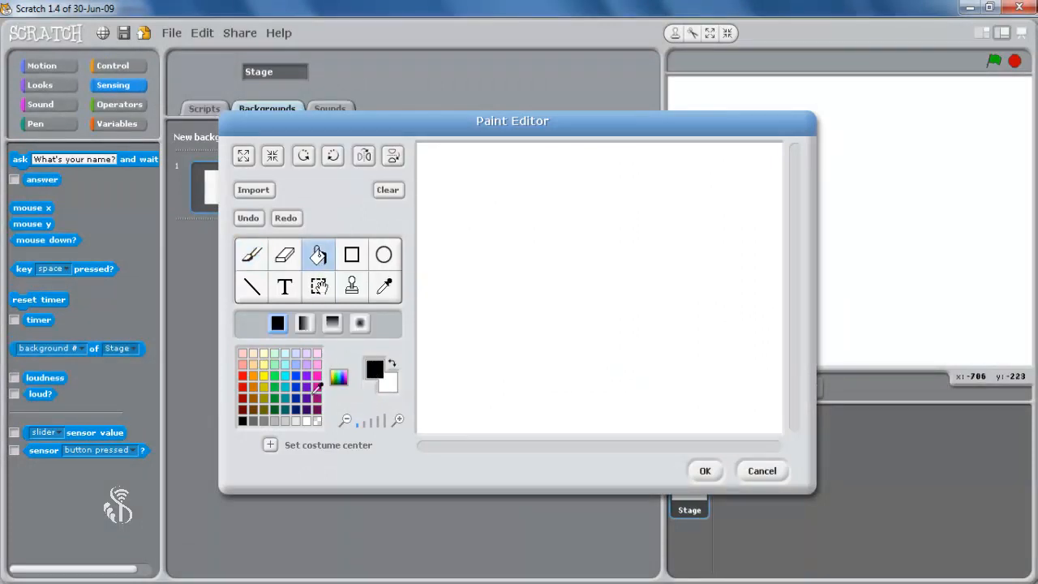
click(311, 354)
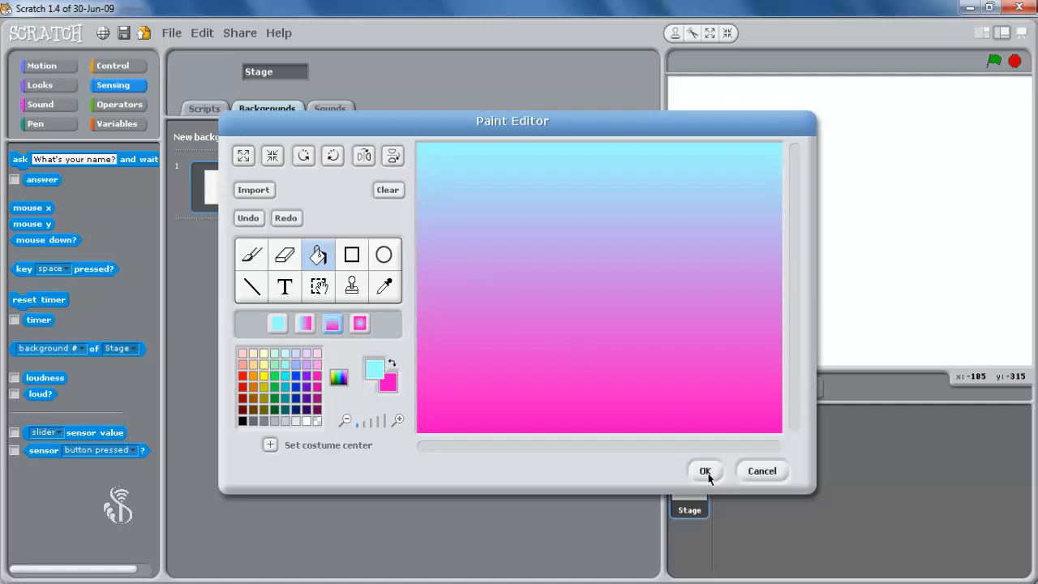
click(703, 470)
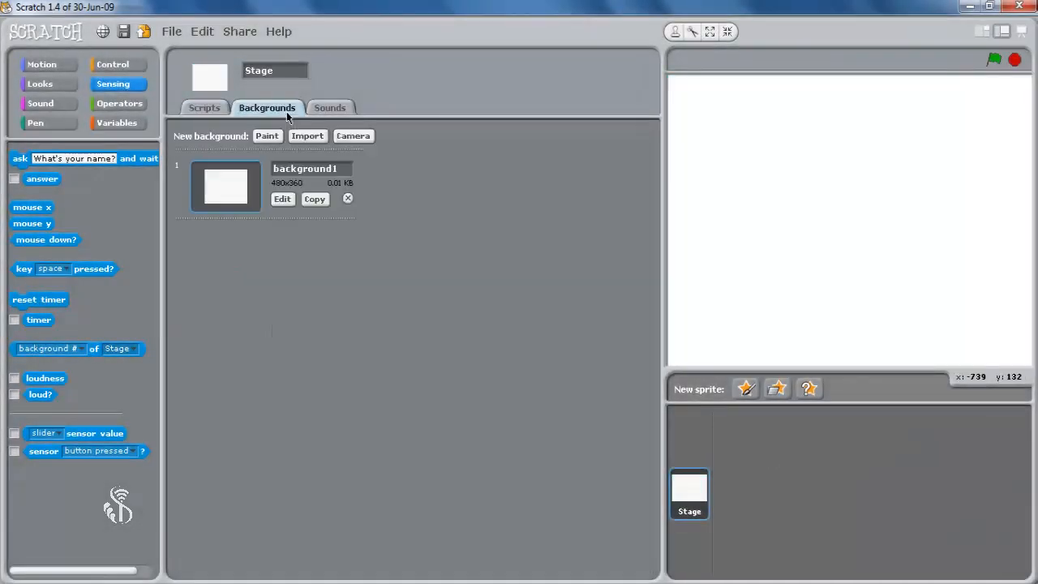
mouse_move(348, 117)
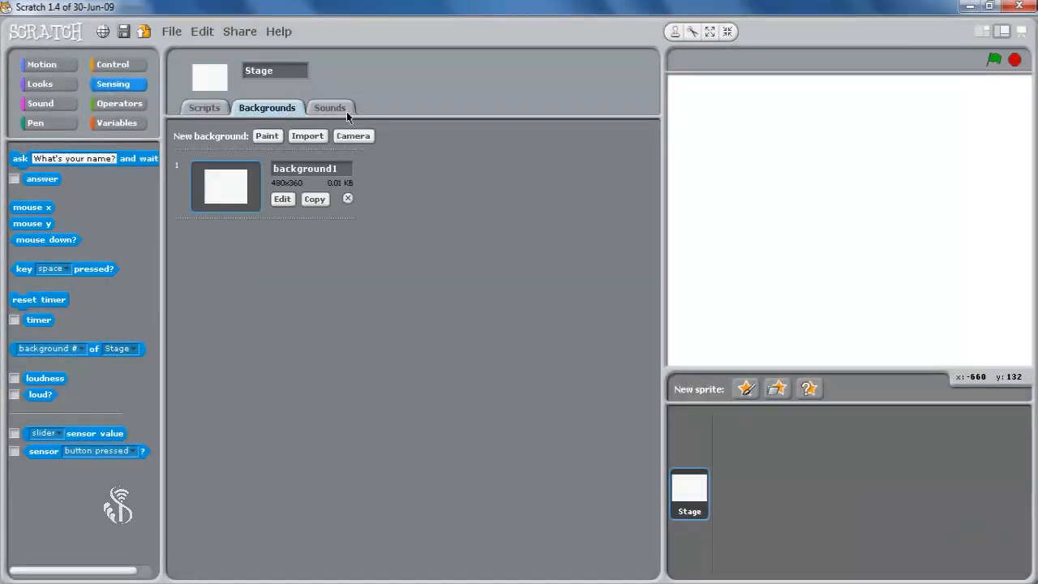
mouse_move(324, 130)
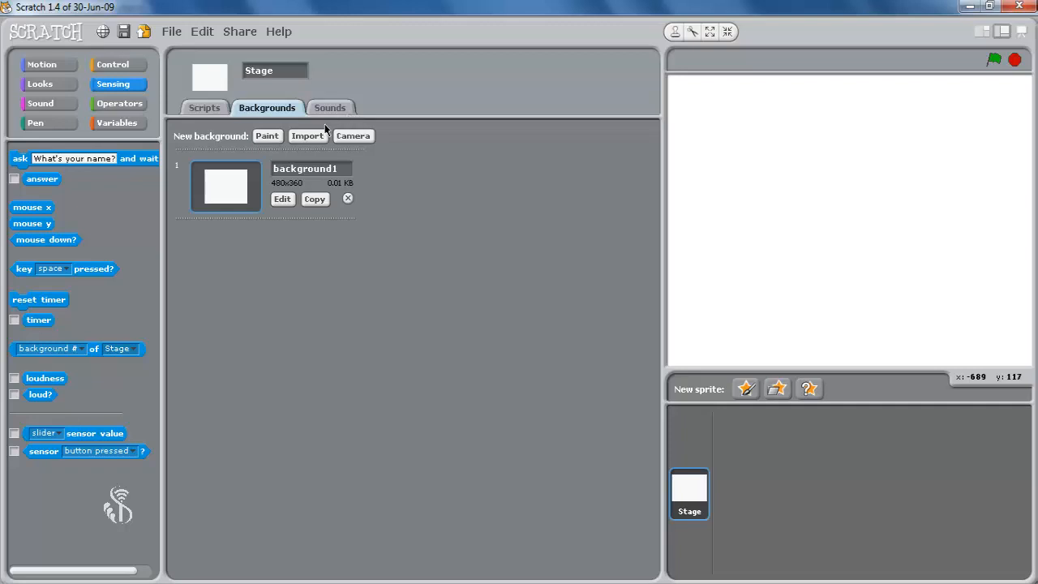
- Start importing a new stage background from the Backgrounds list
click(308, 137)
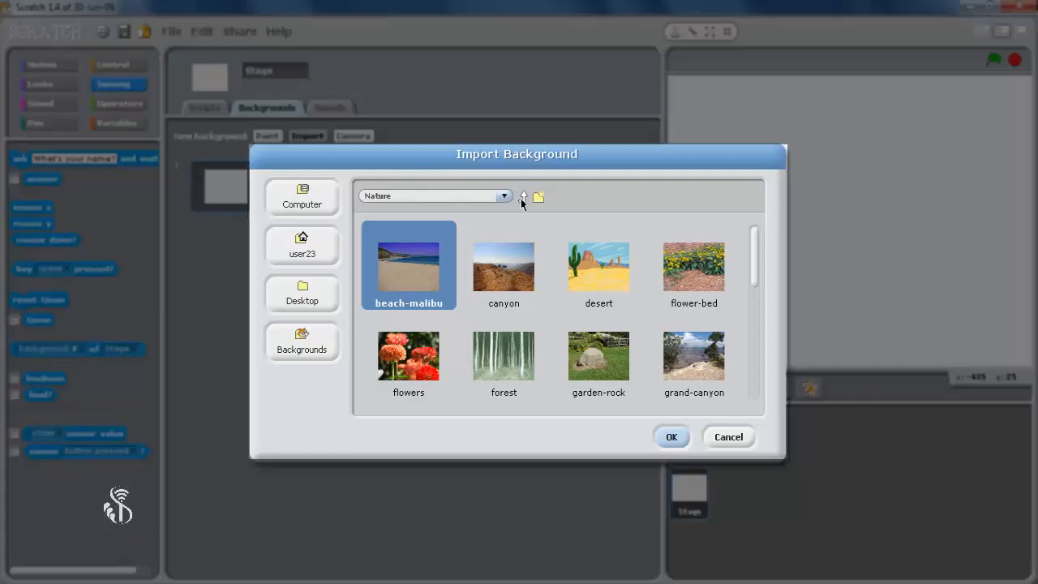
- Import the first basketball-court image from the built-in Sports backgrounds as background2
click(522, 196)
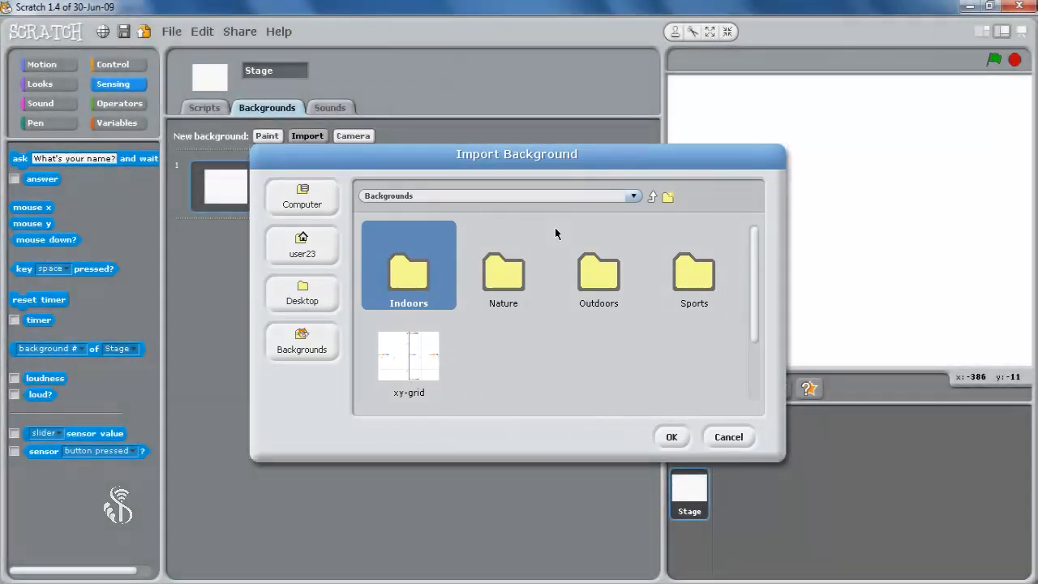
mouse_move(584, 239)
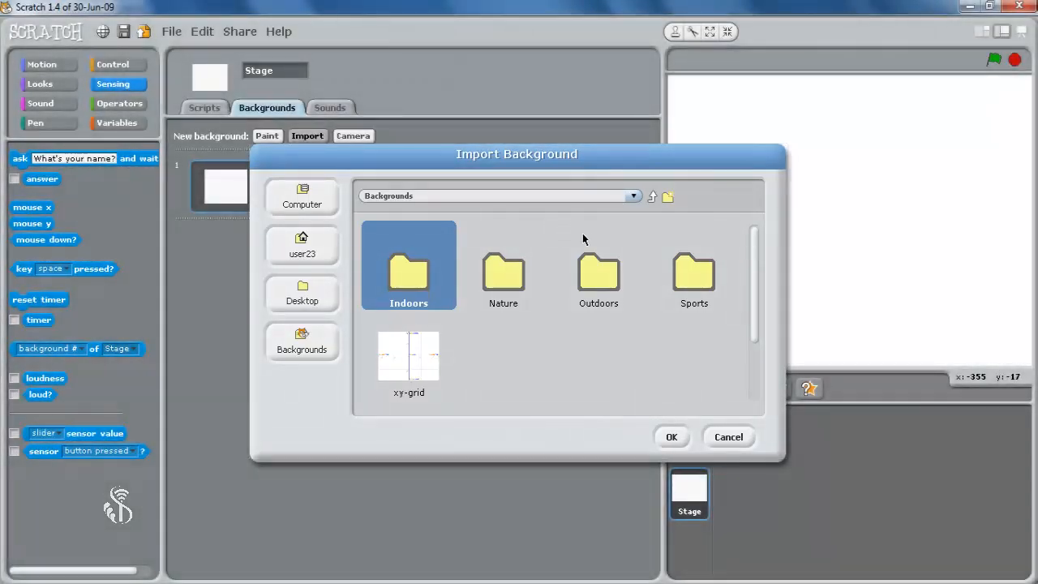
double_click(695, 276)
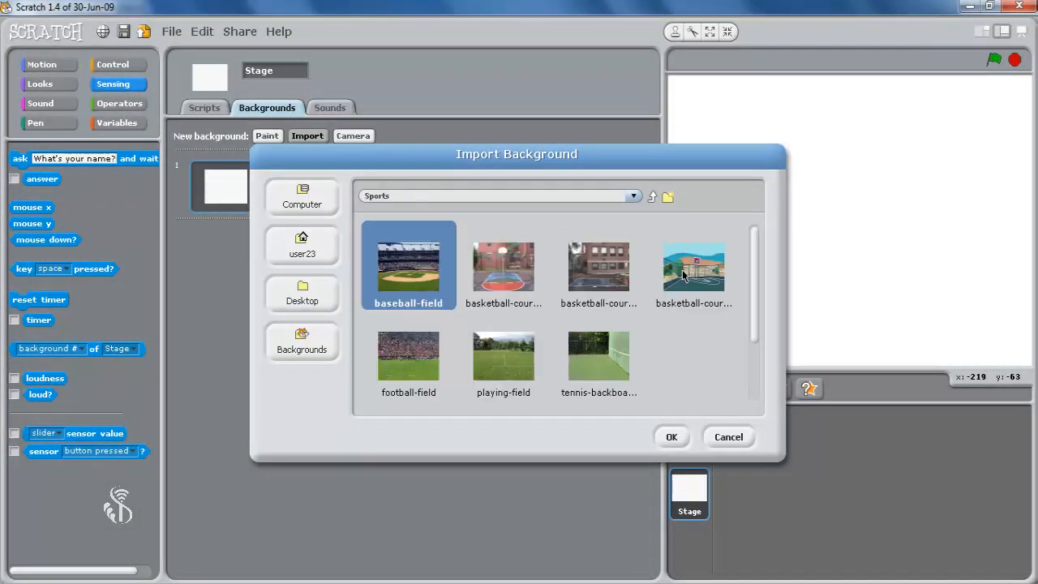
mouse_move(691, 347)
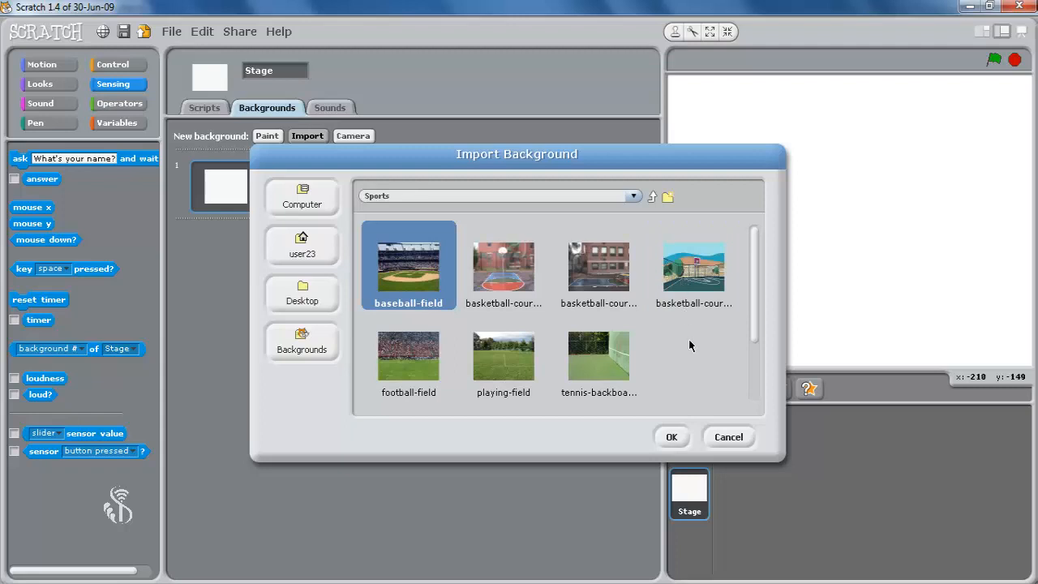
click(503, 266)
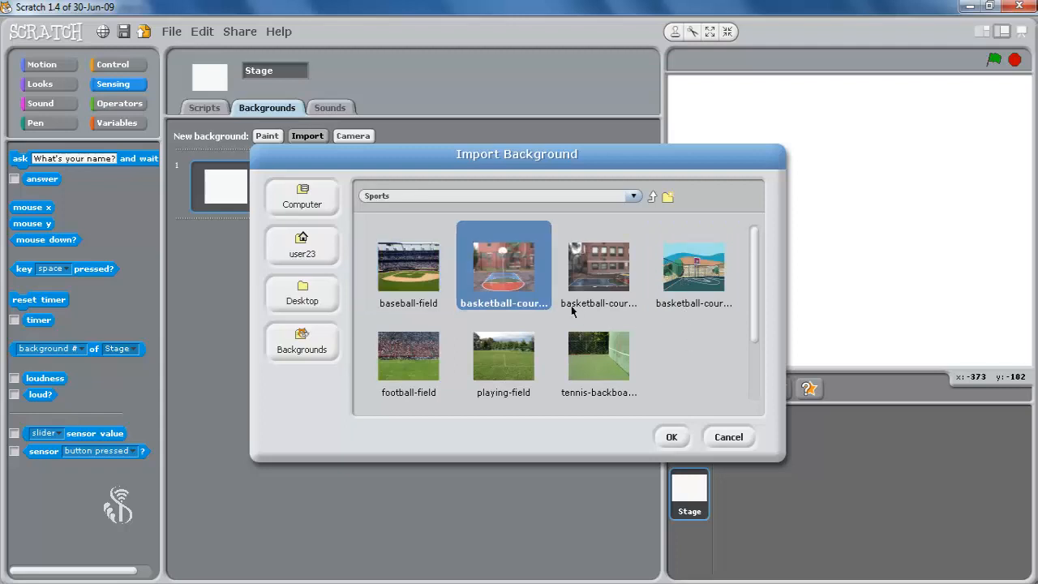
click(671, 436)
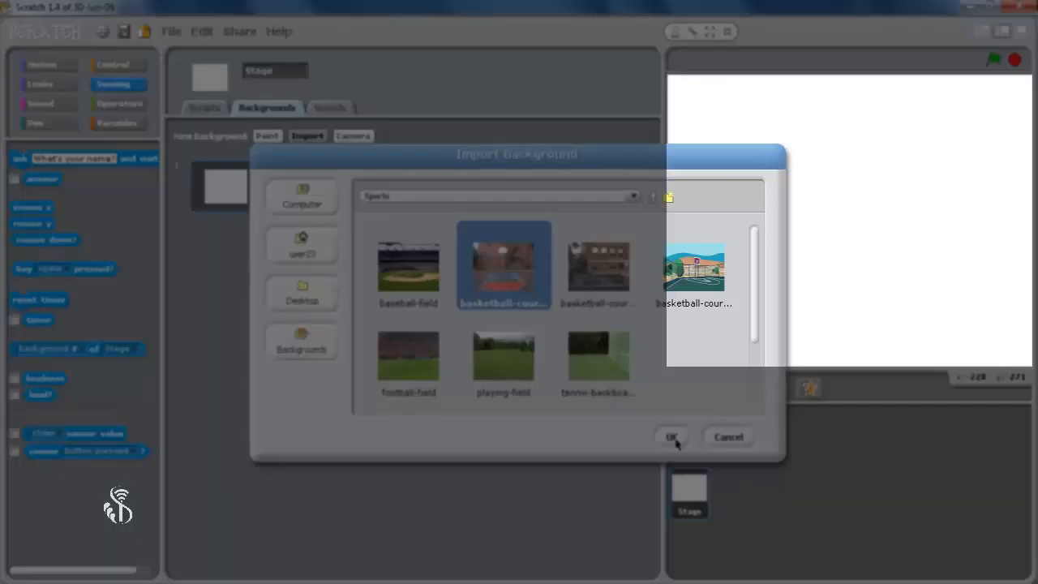
click(672, 436)
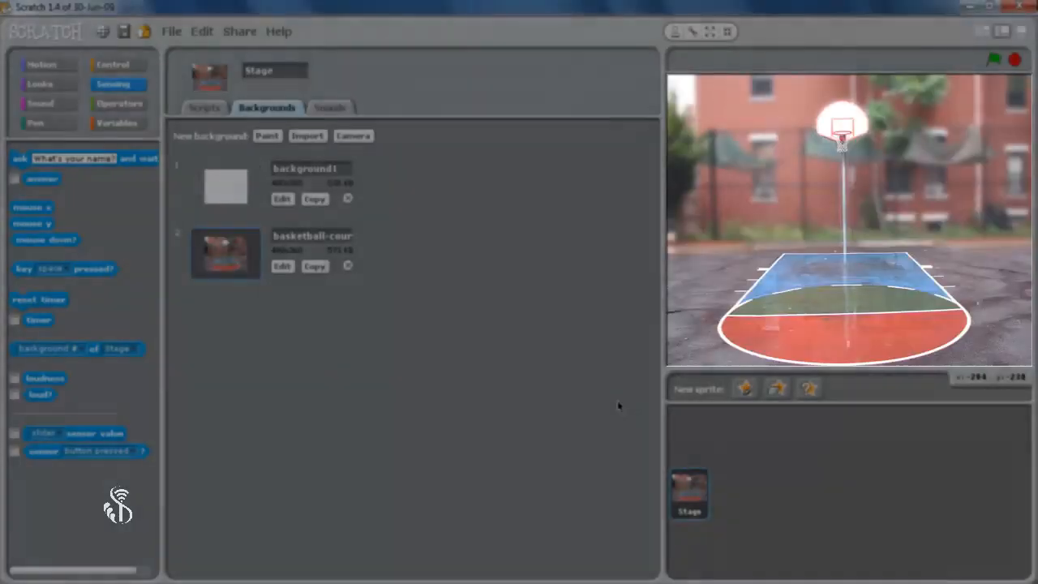